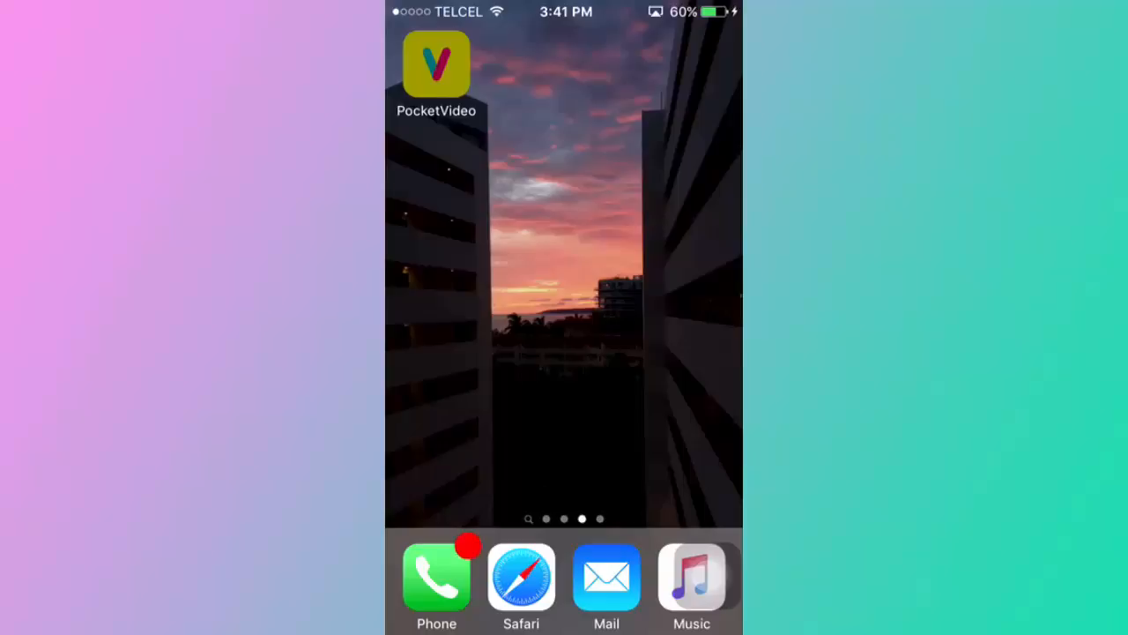
- Launch PocketVideo from its Home Screen icon
{"action": "left_click", "coordinate": [436, 63]}
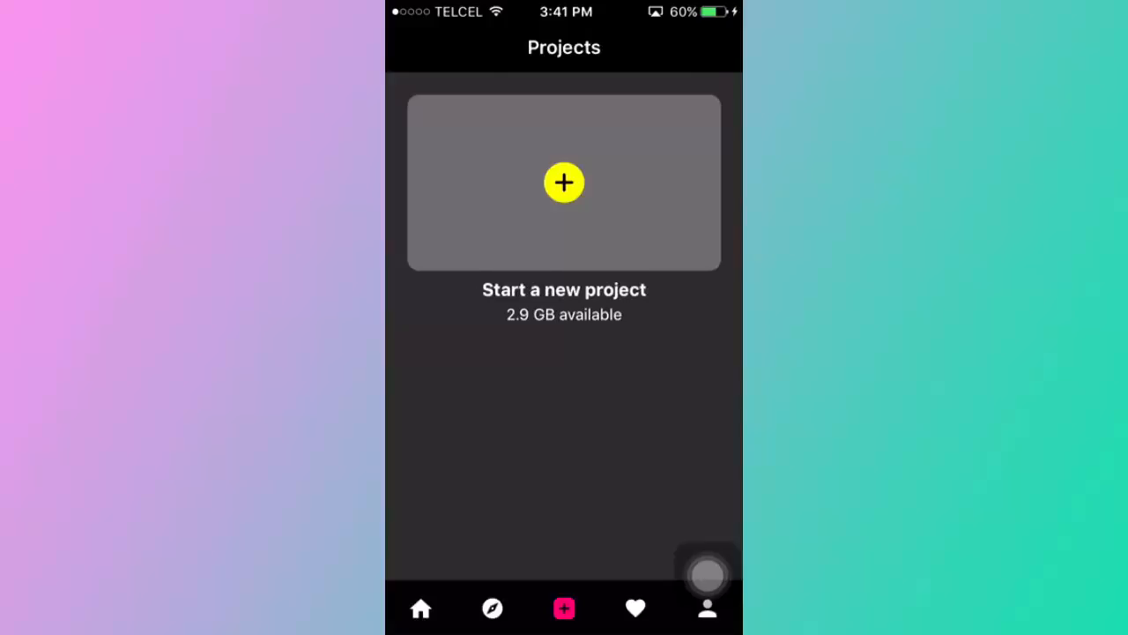
- Start a new Custom Video project and scroll through the green screen clip results
{"action": "left_click", "coordinate": [564, 182]}
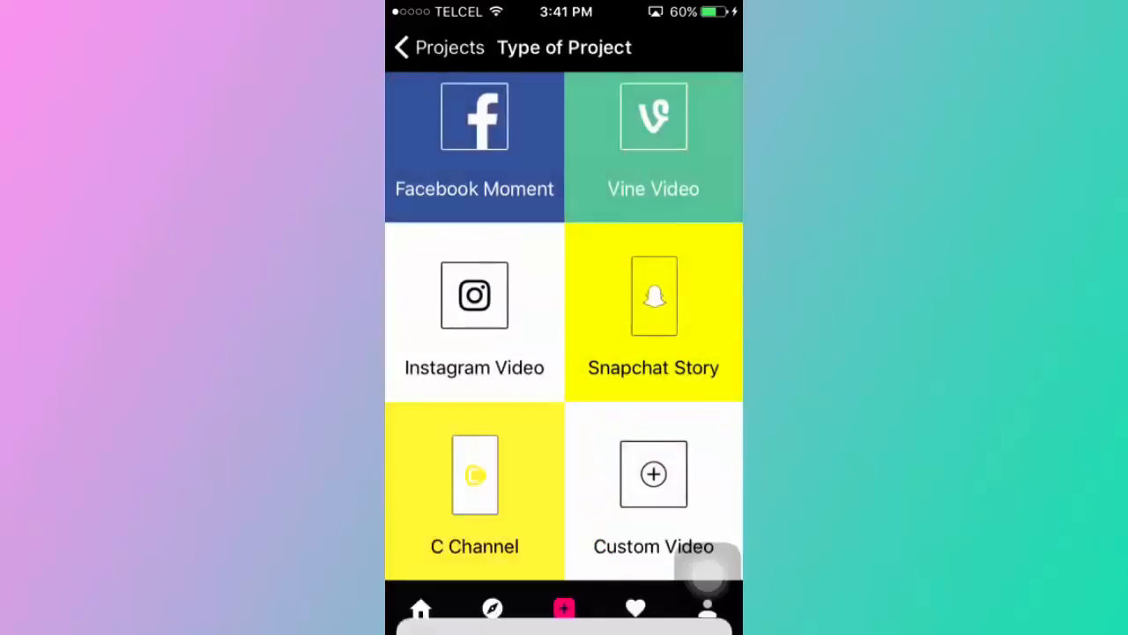
{"action": "scroll", "scroll_direction": "down", "scroll_amount": 3}
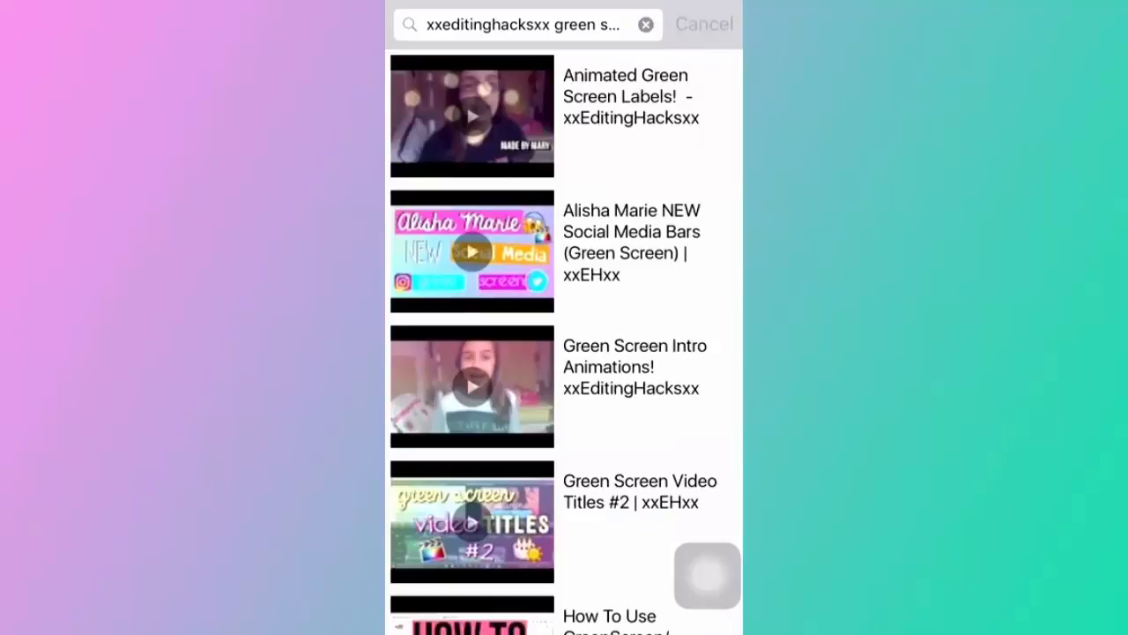
- Scroll the search results to find the LIKE green screen clip
{"action": "scroll", "scroll_direction": "down", "scroll_amount": 3}
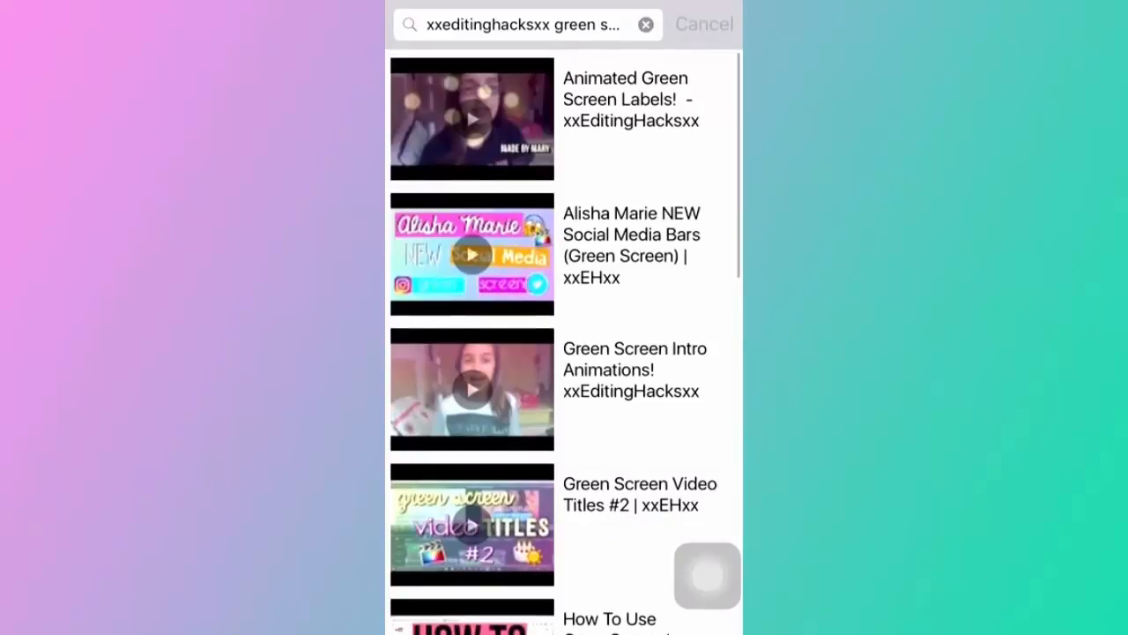
{"action": "scroll", "scroll_direction": "down", "scroll_amount": 3}
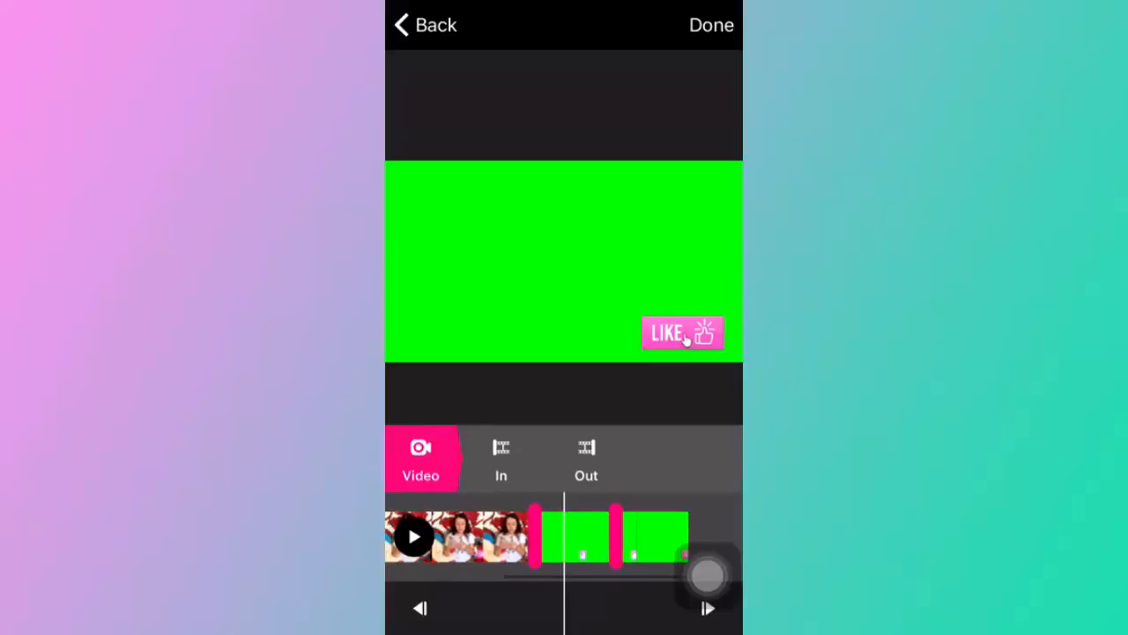
- Confirm the trimmed LIKE clip so it becomes a video sticker
{"action": "left_click", "coordinate": [414, 536]}
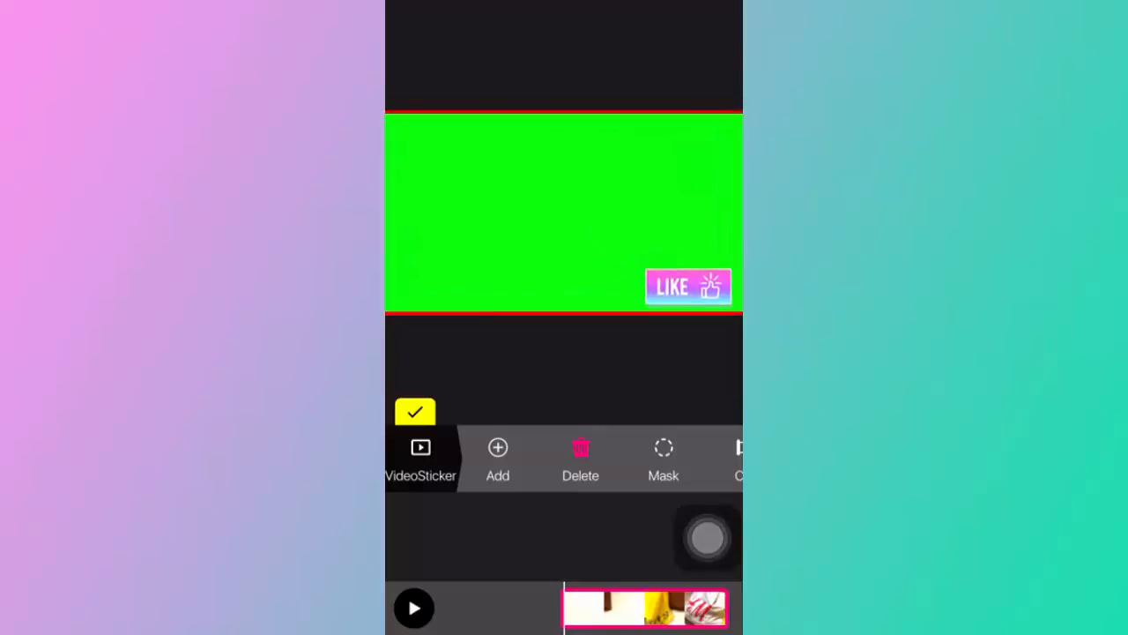
- Open the Mask options on the LIKE sticker to remove its green background
{"action": "left_click", "coordinate": [664, 459]}
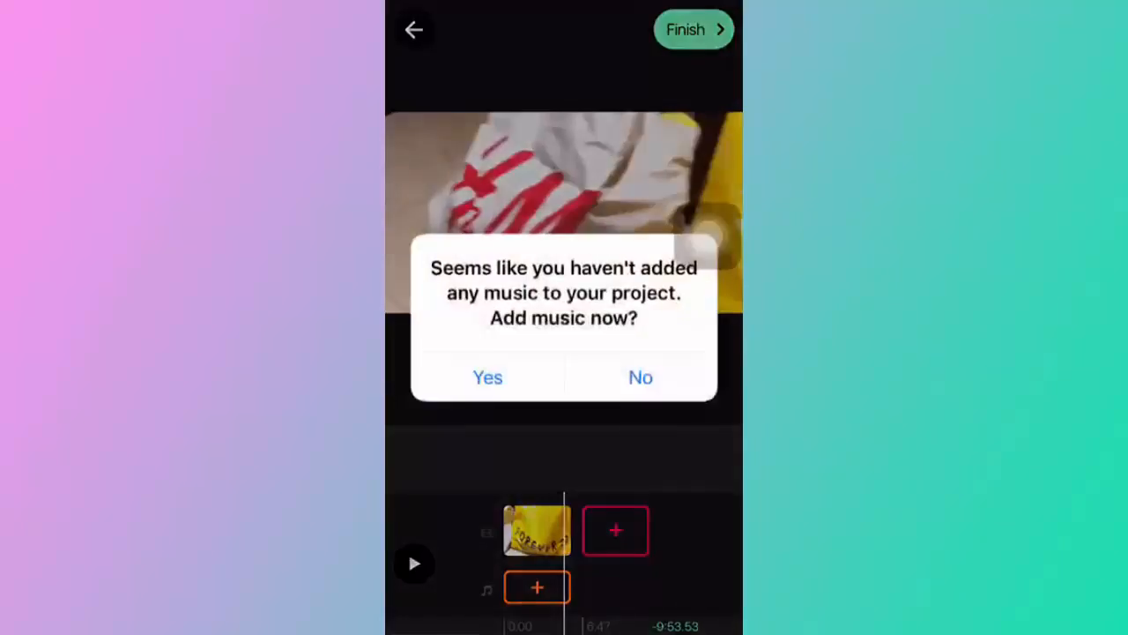
- Decline adding music and render the video with Finish
{"action": "left_click", "coordinate": [641, 377]}
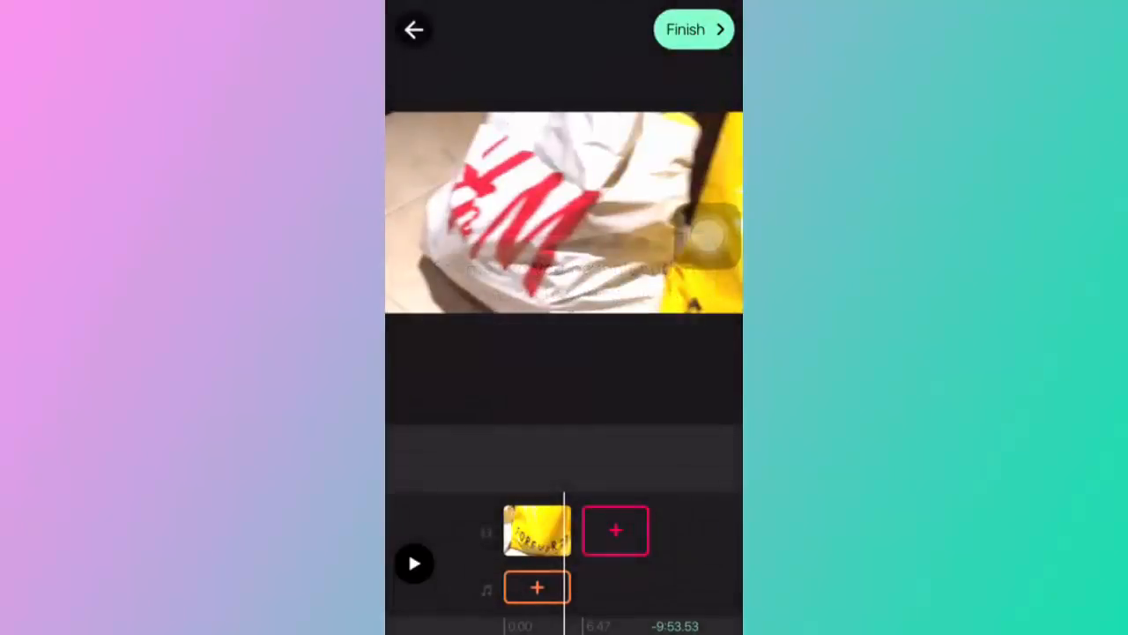
{"action": "left_click", "coordinate": [693, 29]}
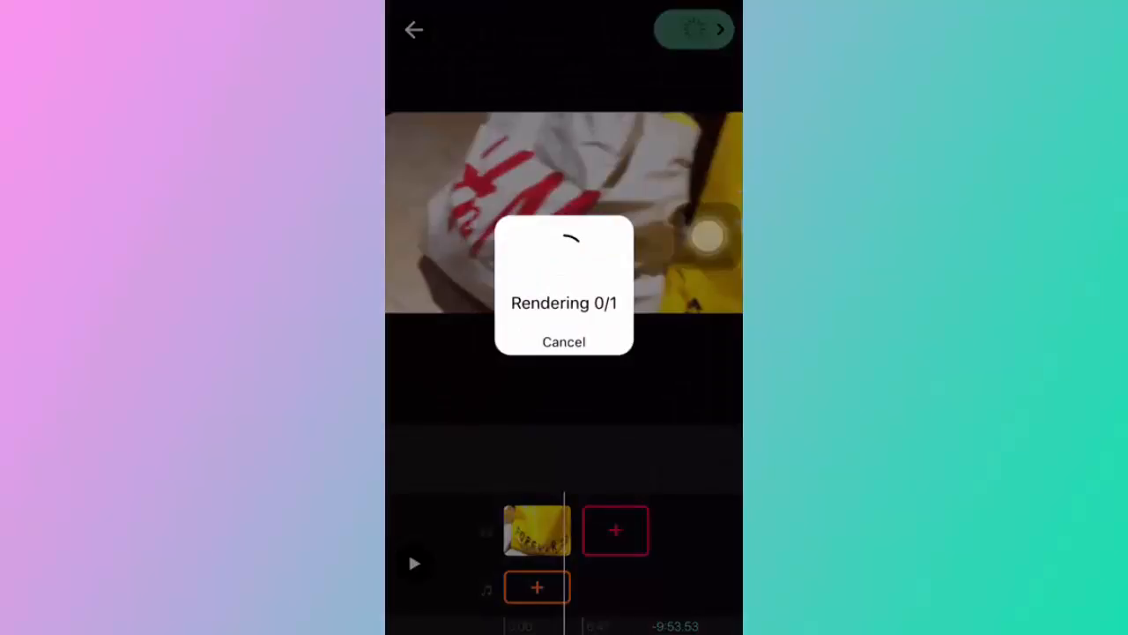